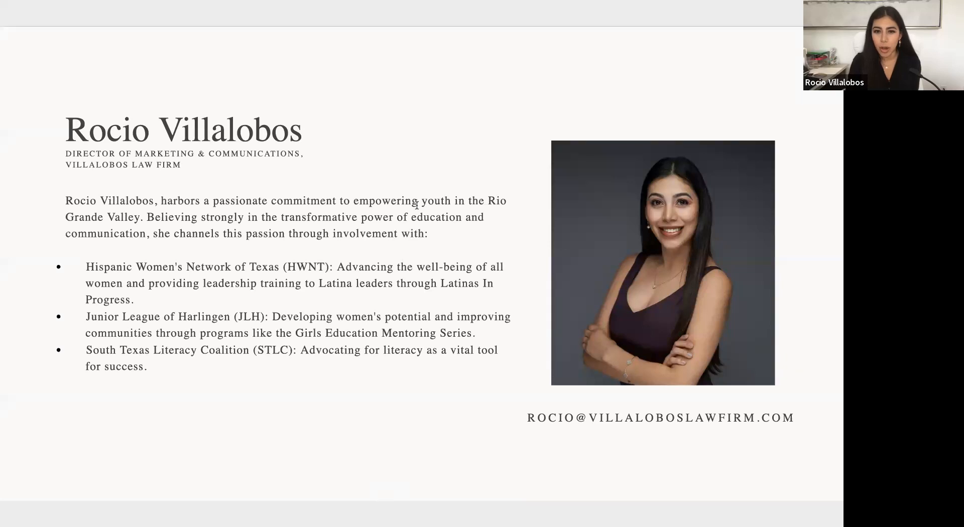
pyautogui.moveTo(515, 325)
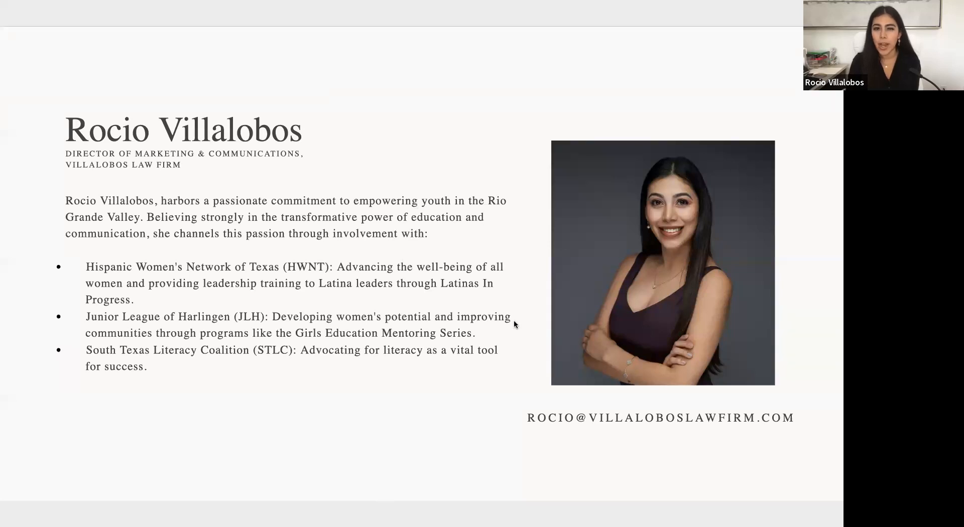
pyautogui.moveTo(704, 362)
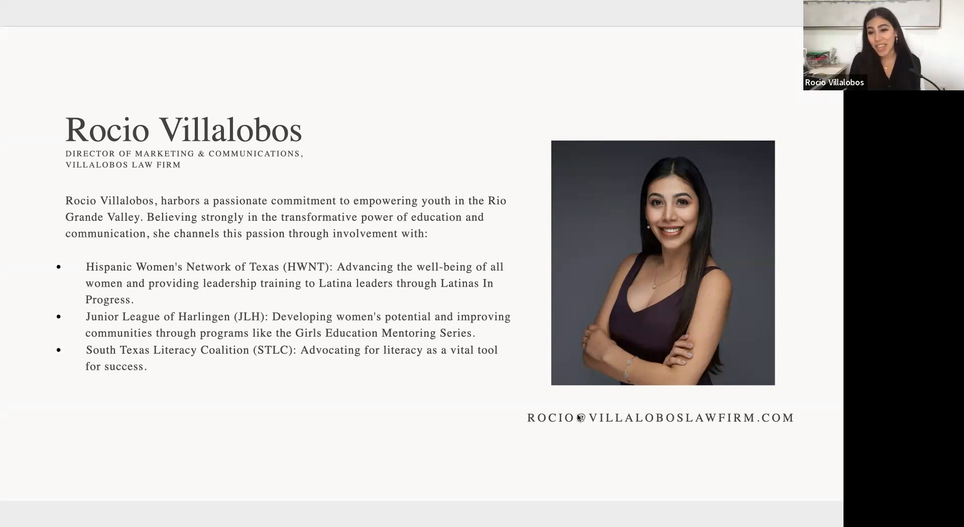
pyautogui.moveTo(737, 431)
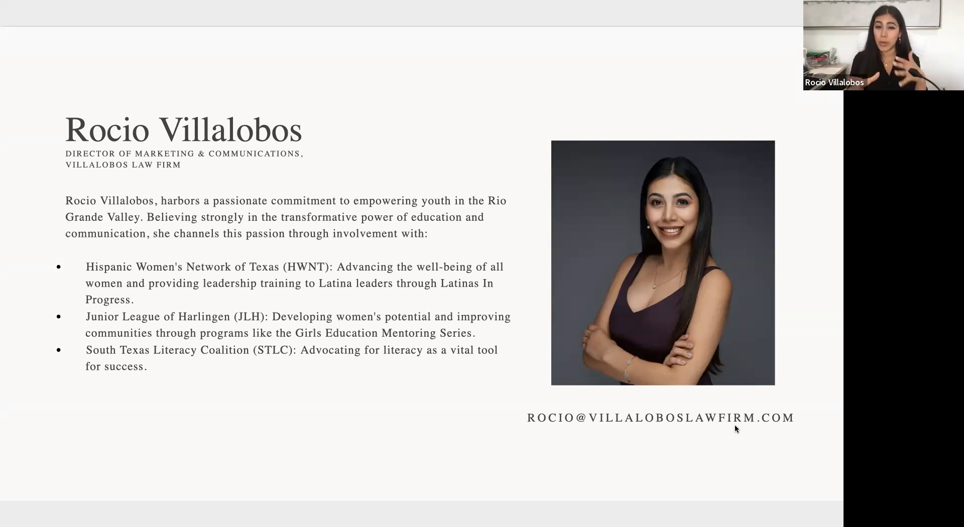
pyautogui.moveTo(336, 450)
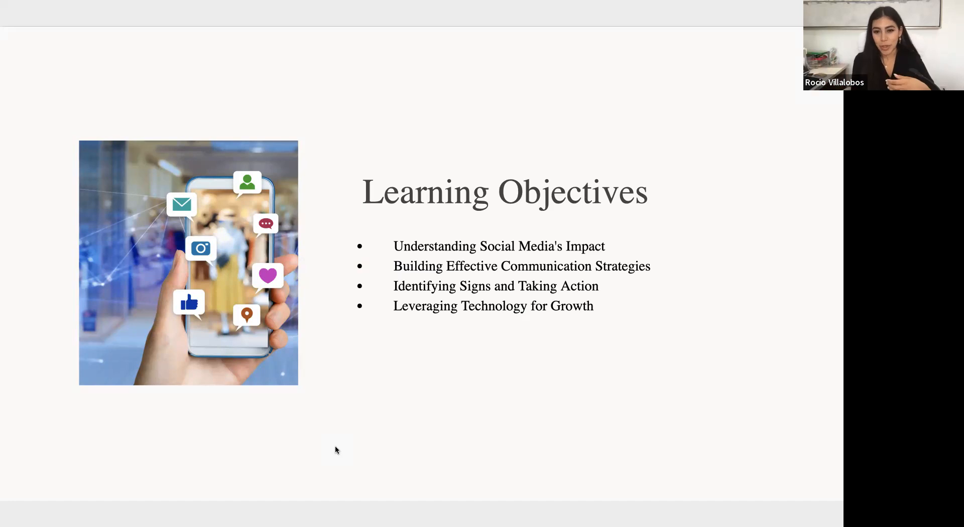
pyautogui.moveTo(383, 497)
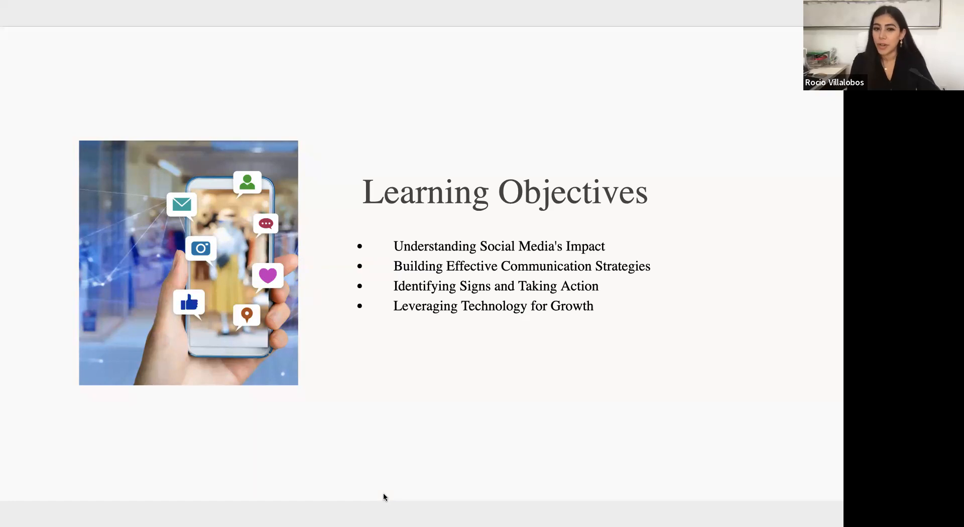
pyautogui.moveTo(457, 415)
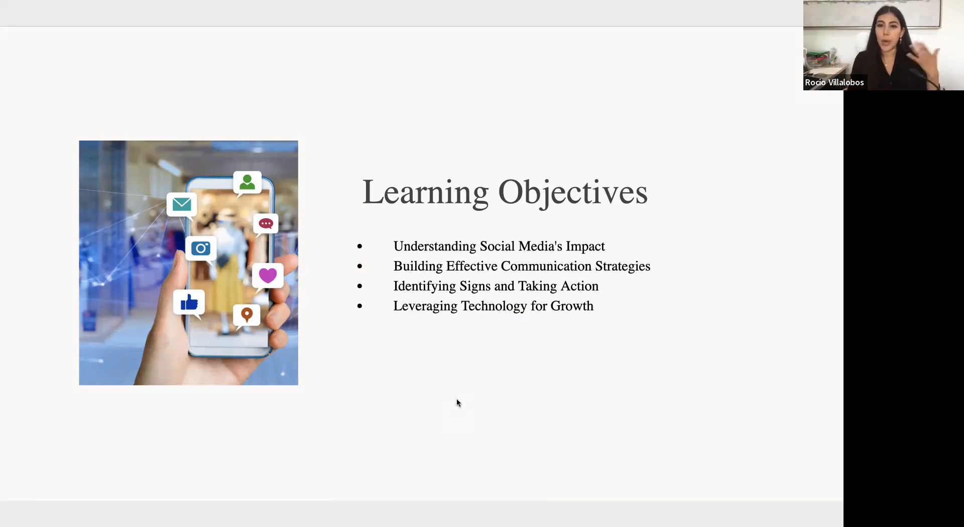
pyautogui.moveTo(542, 365)
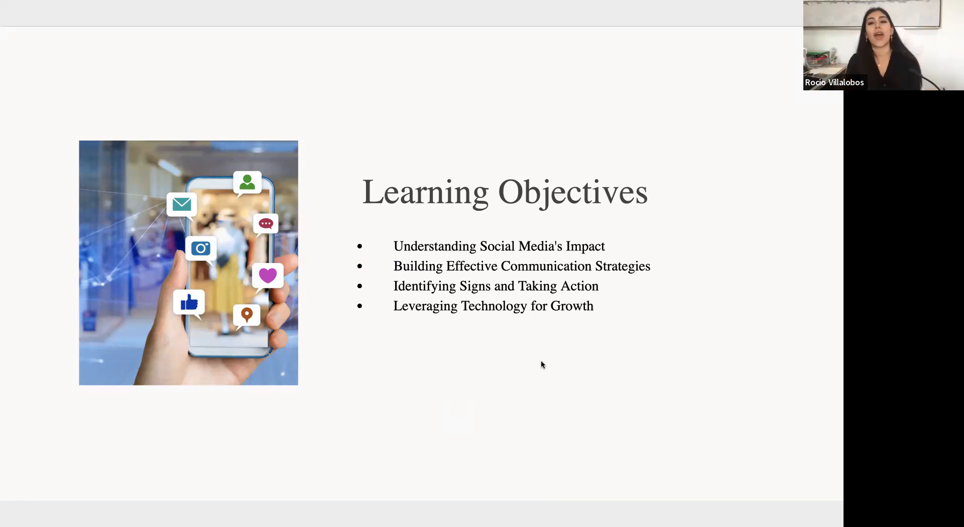
pyautogui.scroll(-3)
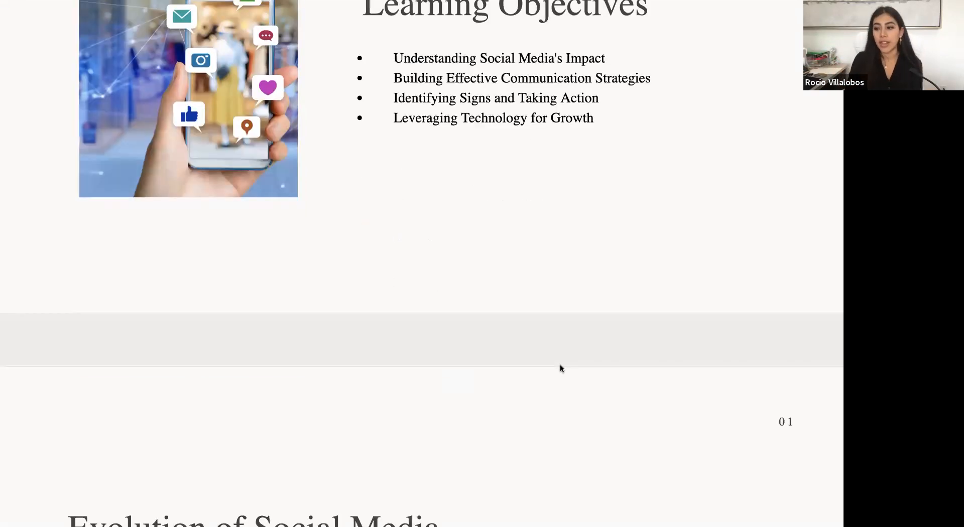
pyautogui.scroll(-3)
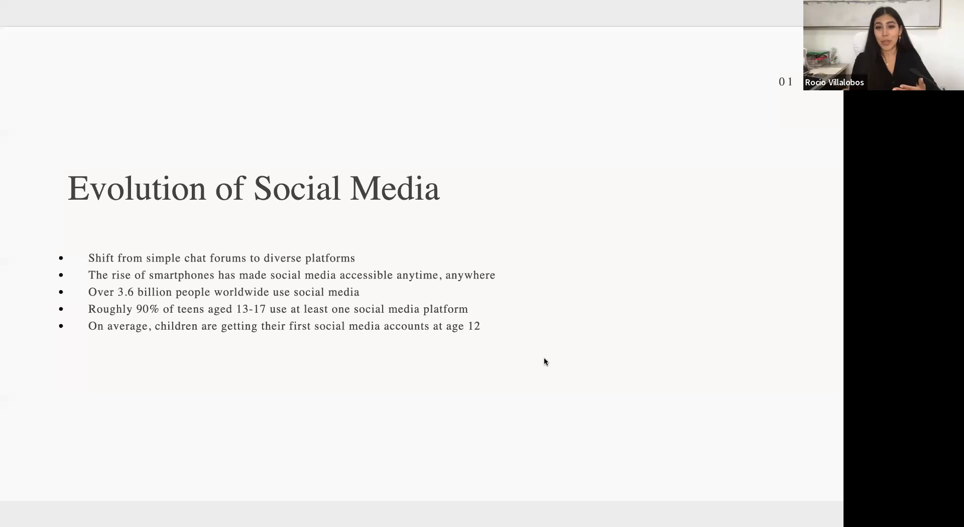
pyautogui.scroll(-3)
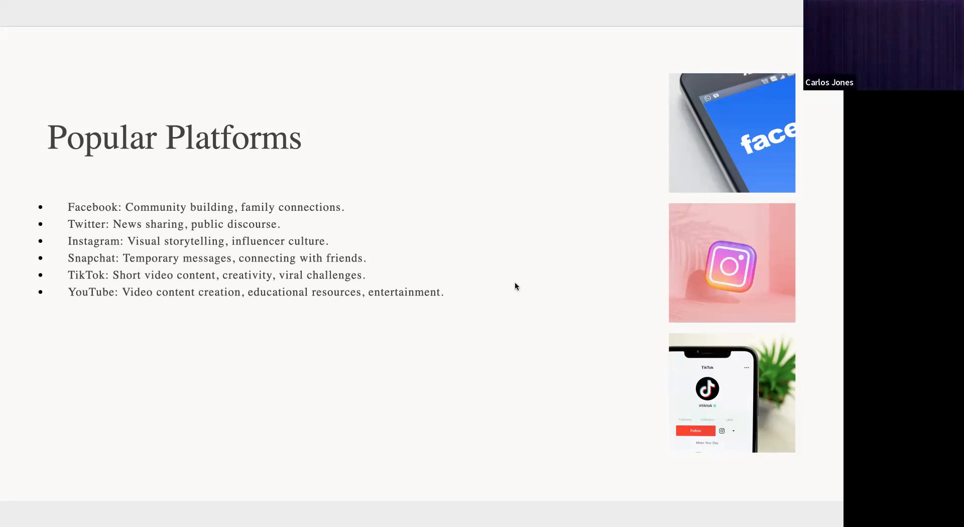
pyautogui.moveTo(516, 287)
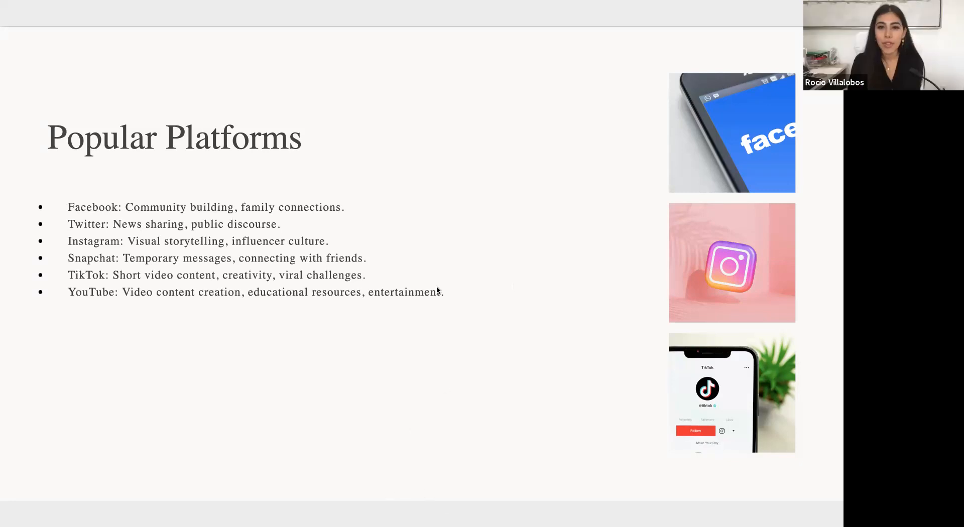
pyautogui.moveTo(470, 219)
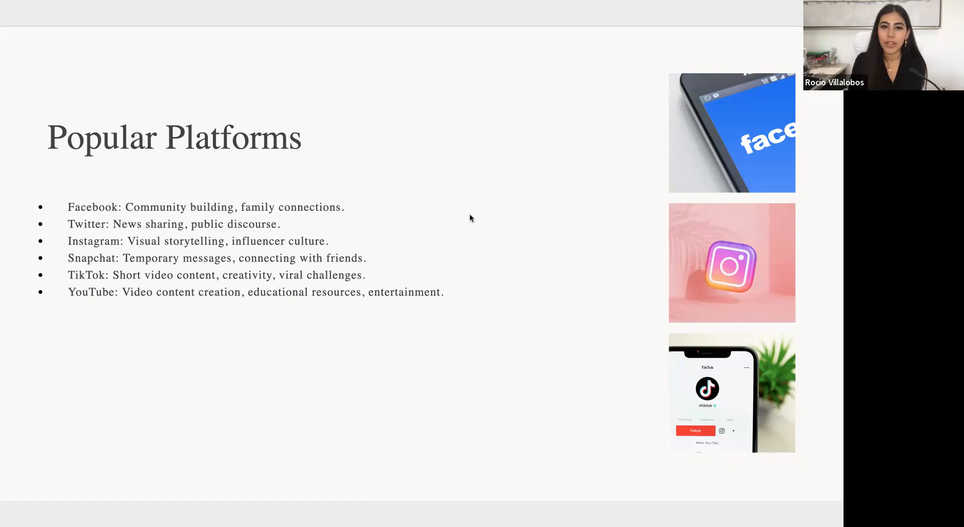
pyautogui.moveTo(399, 168)
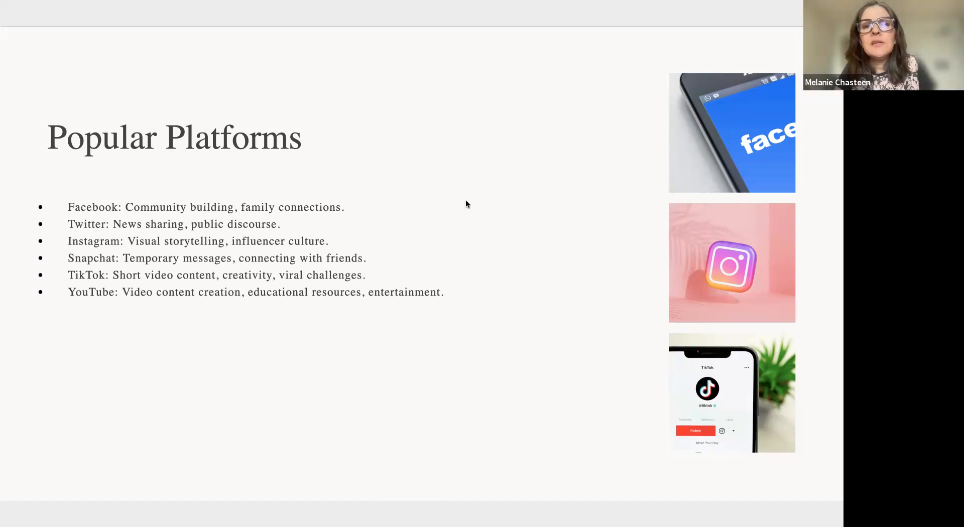
pyautogui.moveTo(337, 102)
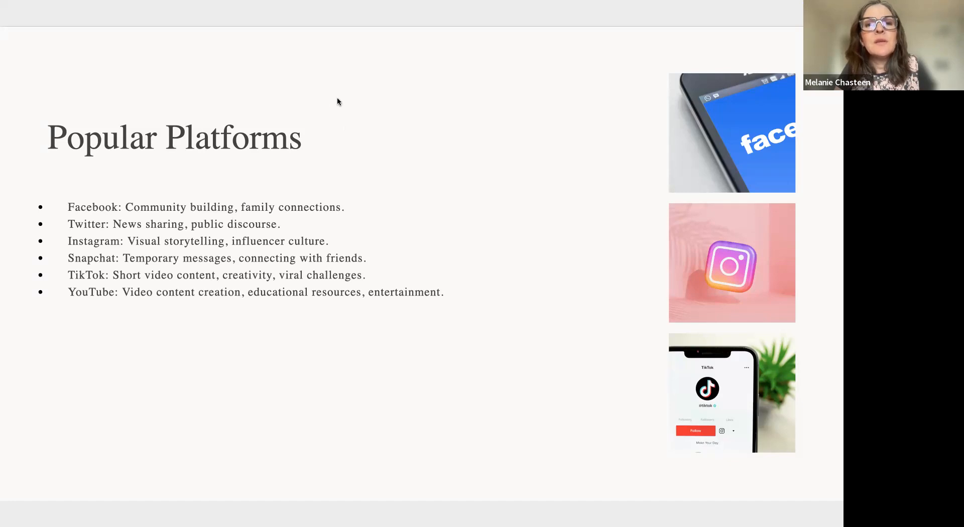
pyautogui.moveTo(466, 213)
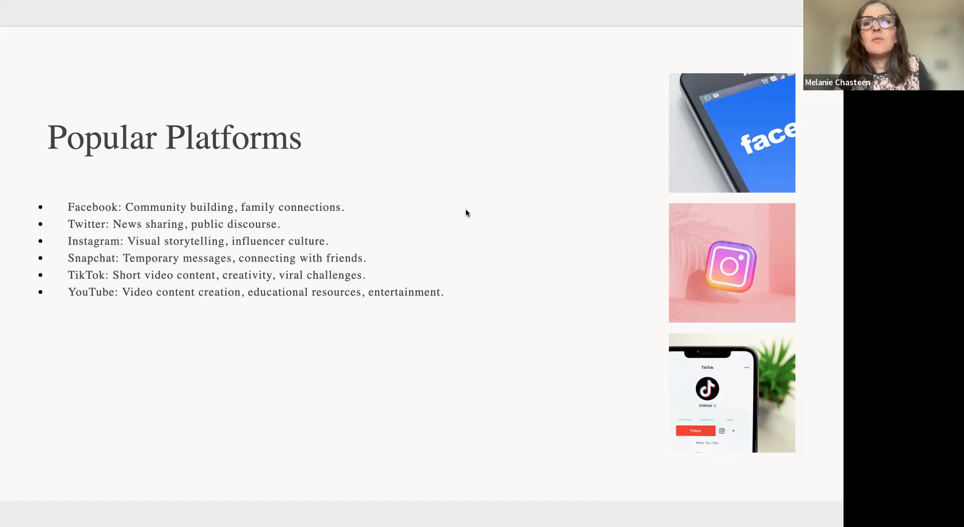
pyautogui.moveTo(487, 239)
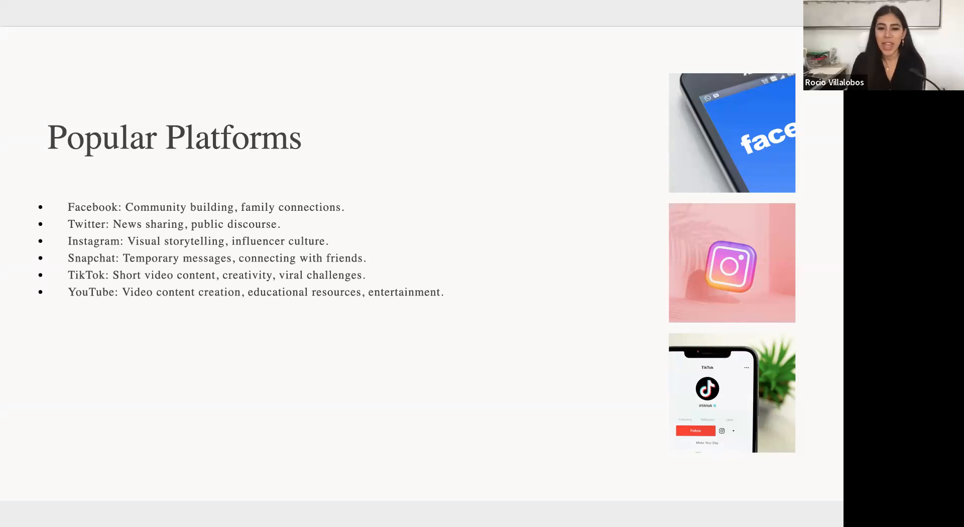
pyautogui.moveTo(425, 436)
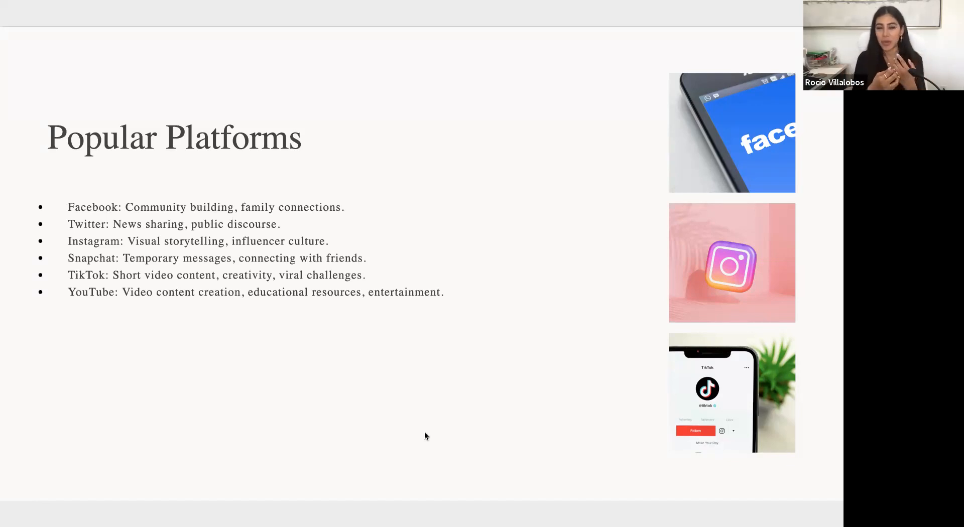
pyautogui.moveTo(301, 398)
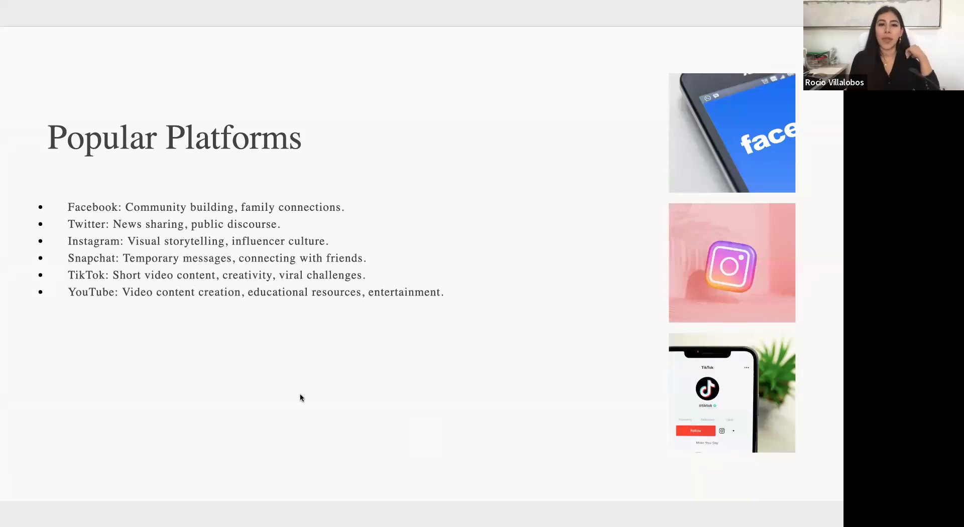
pyautogui.moveTo(405, 299)
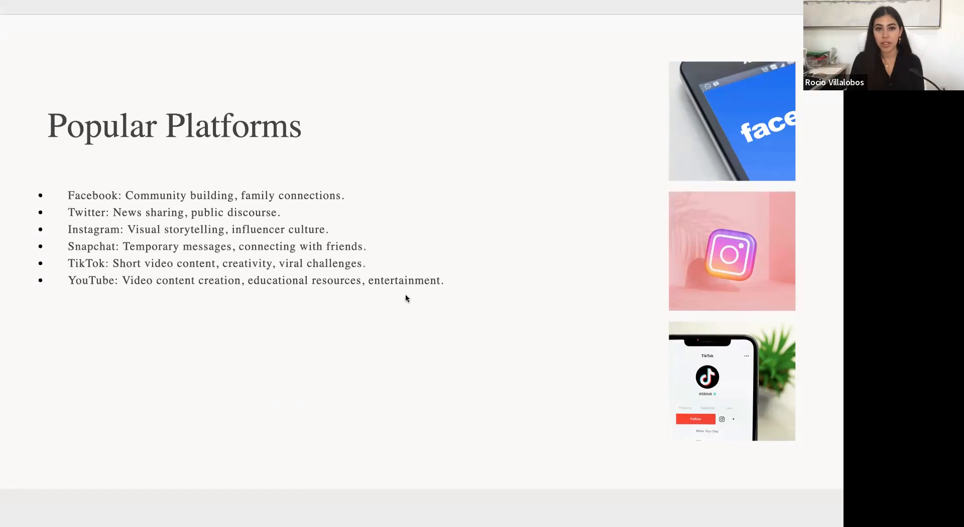
pyautogui.scroll(-3)
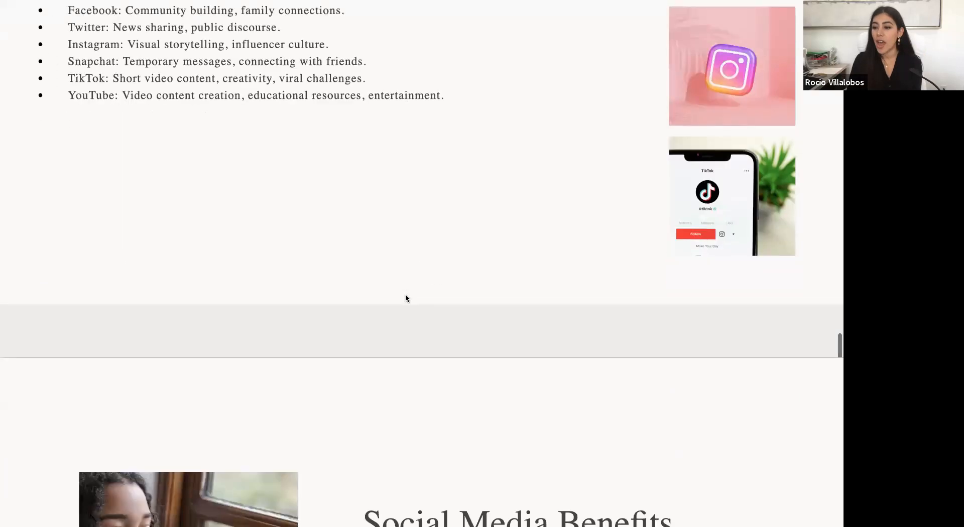
pyautogui.scroll(-3)
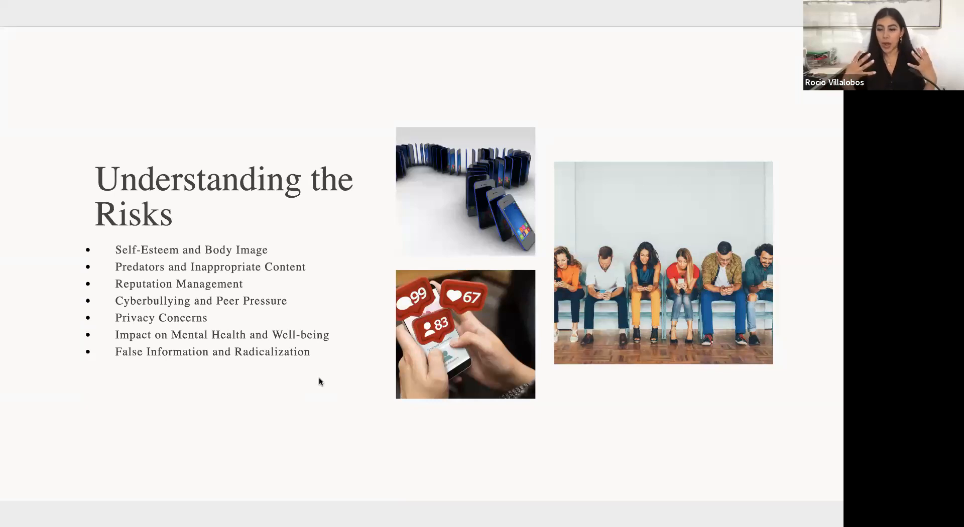
pyautogui.moveTo(277, 418)
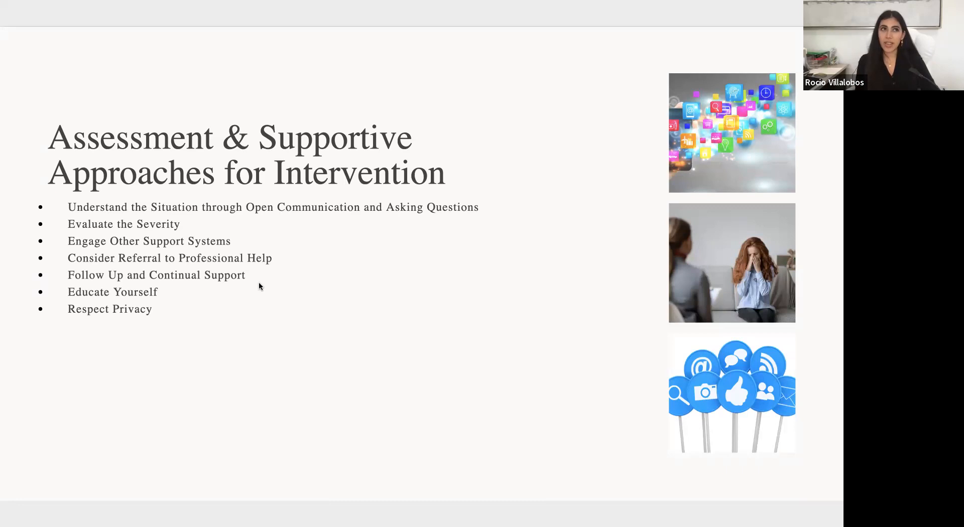
pyautogui.moveTo(666, 6)
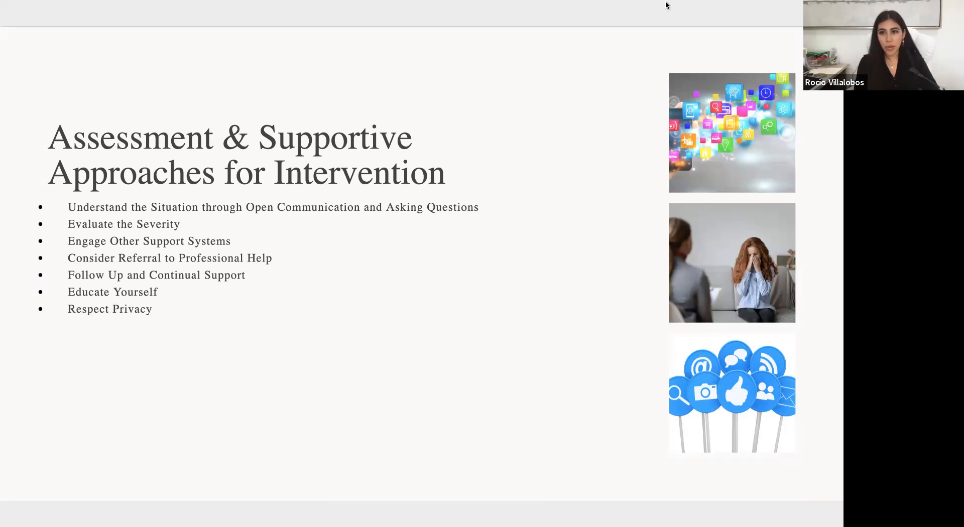
pyautogui.moveTo(587, 189)
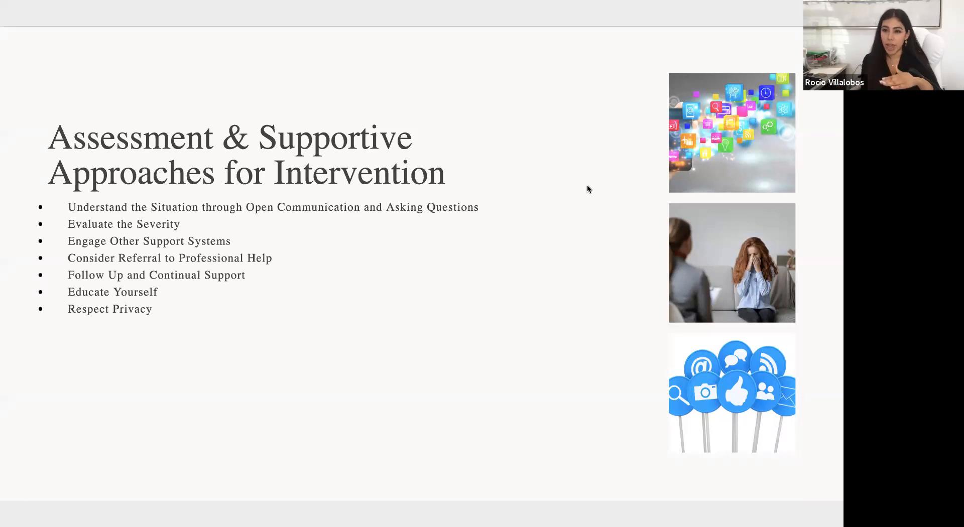
pyautogui.moveTo(584, 184)
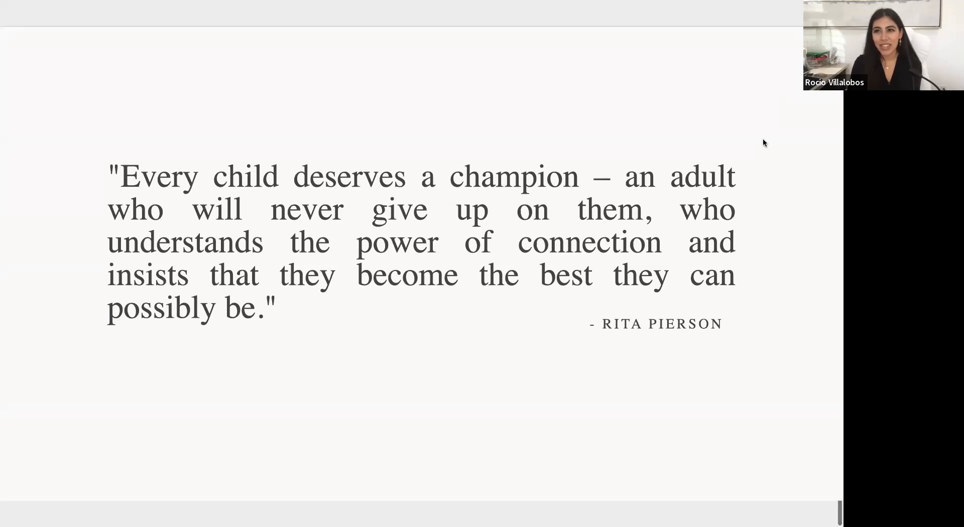
pyautogui.moveTo(399, 264)
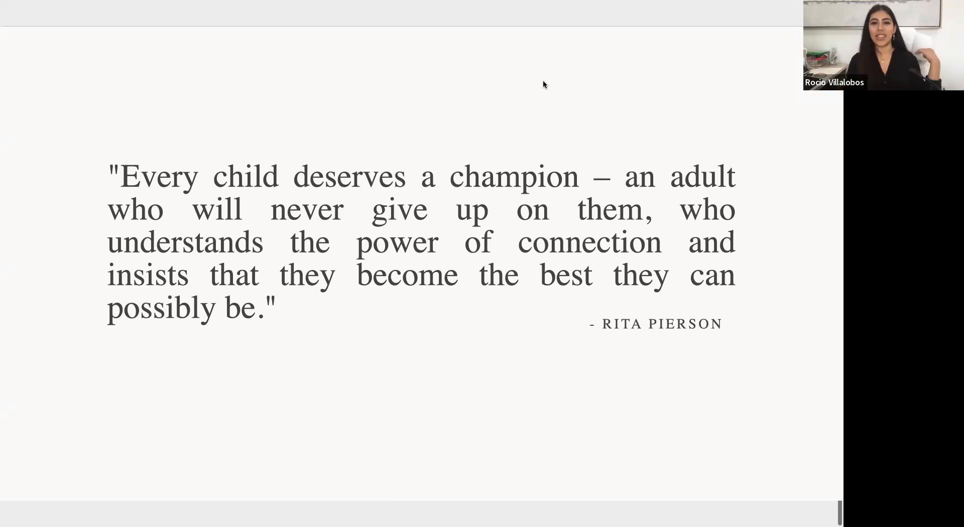
pyautogui.moveTo(449, 175)
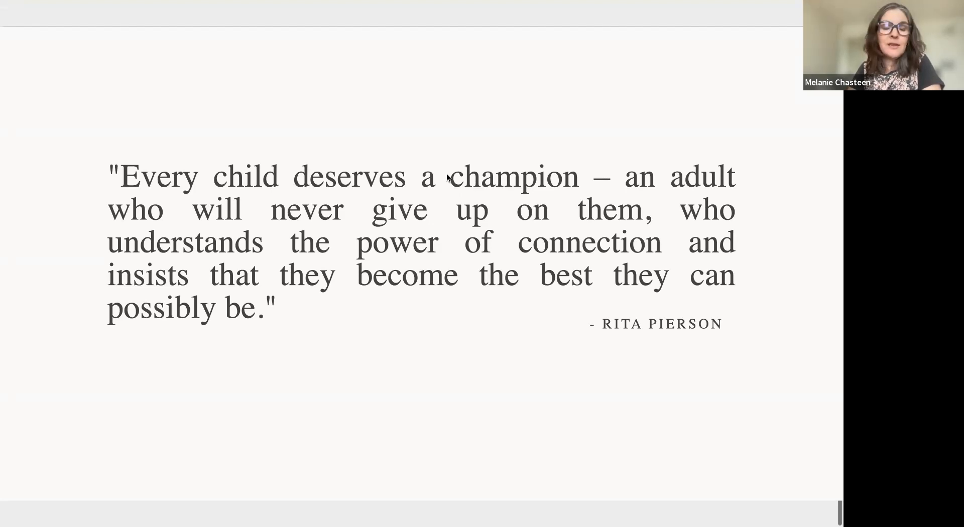
pyautogui.moveTo(590, 241)
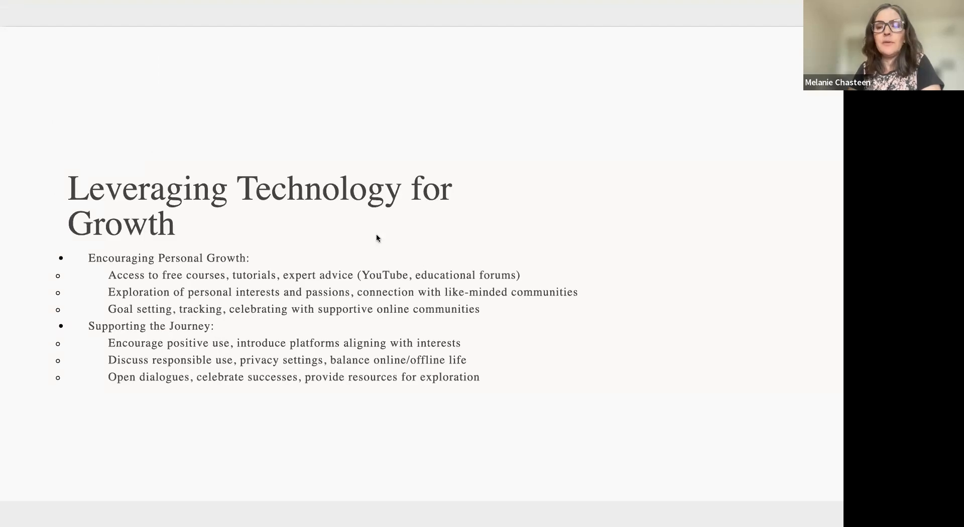
pyautogui.scroll(-3)
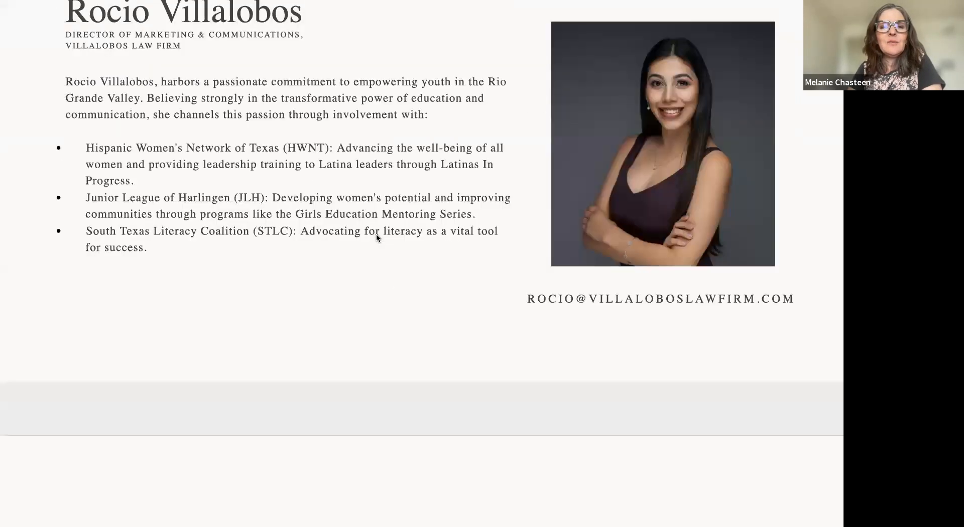
pyautogui.scroll(3)
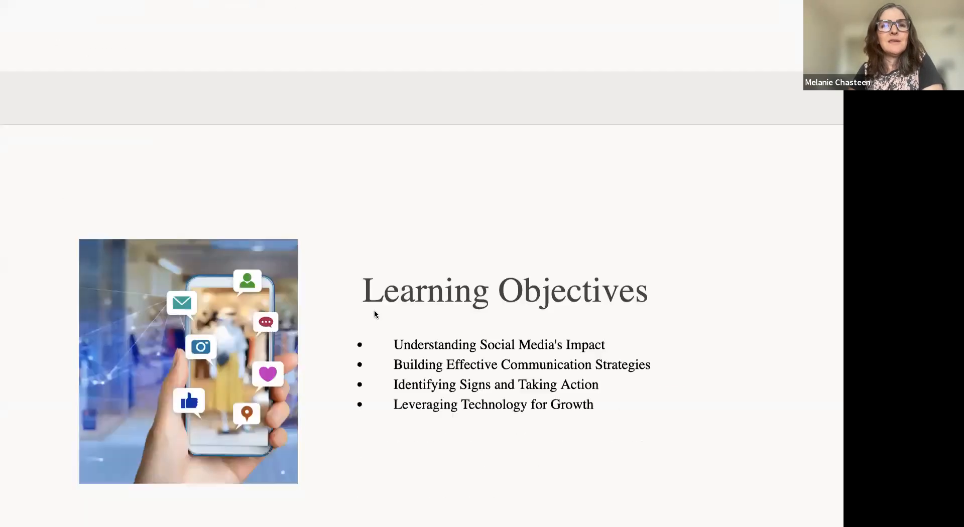
pyautogui.scroll(-3)
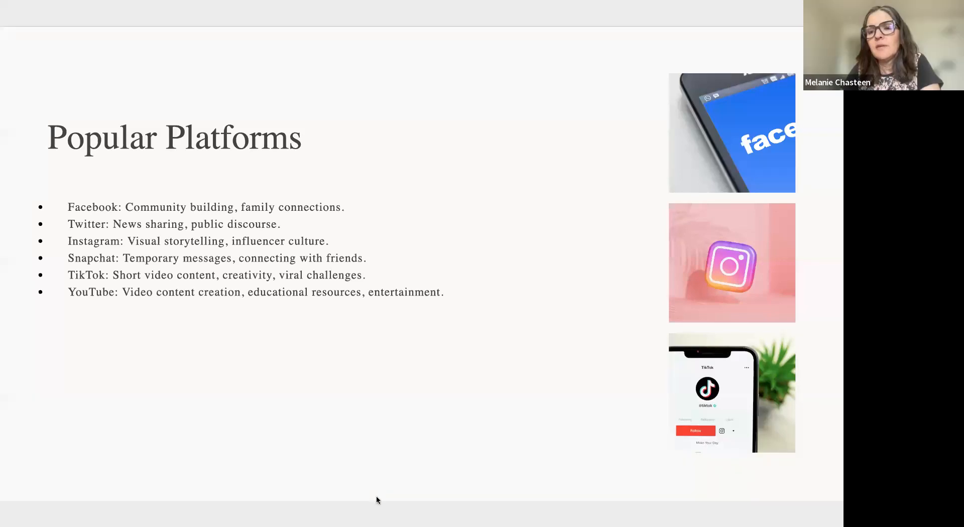
pyautogui.moveTo(440, 160)
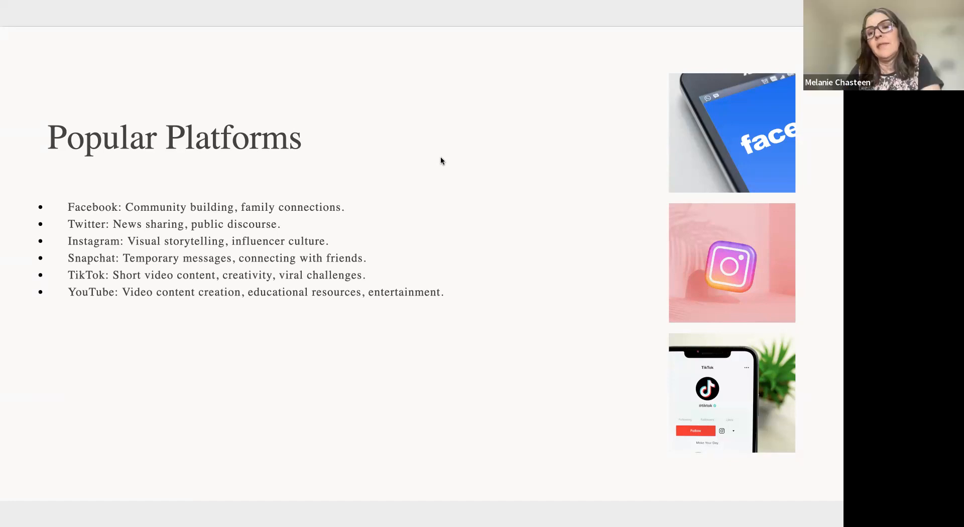
pyautogui.moveTo(335, 99)
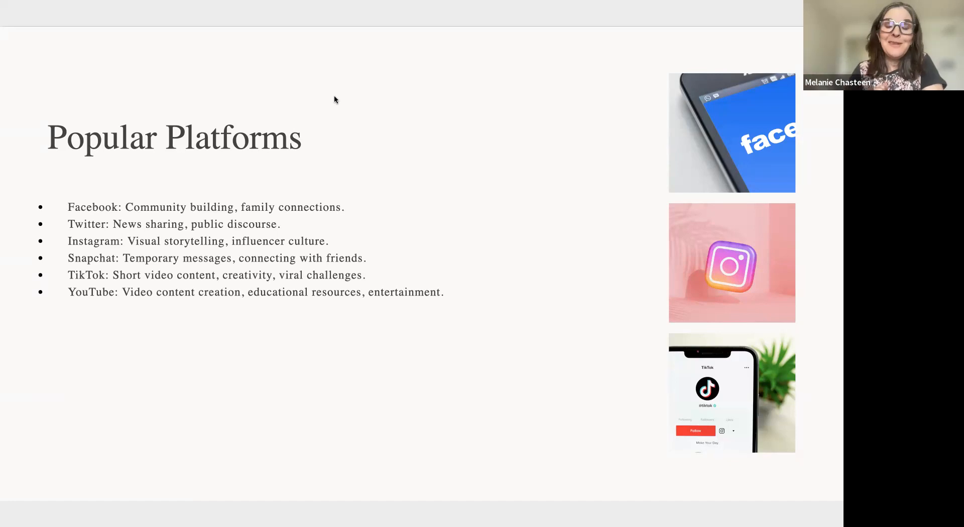
pyautogui.moveTo(538, 223)
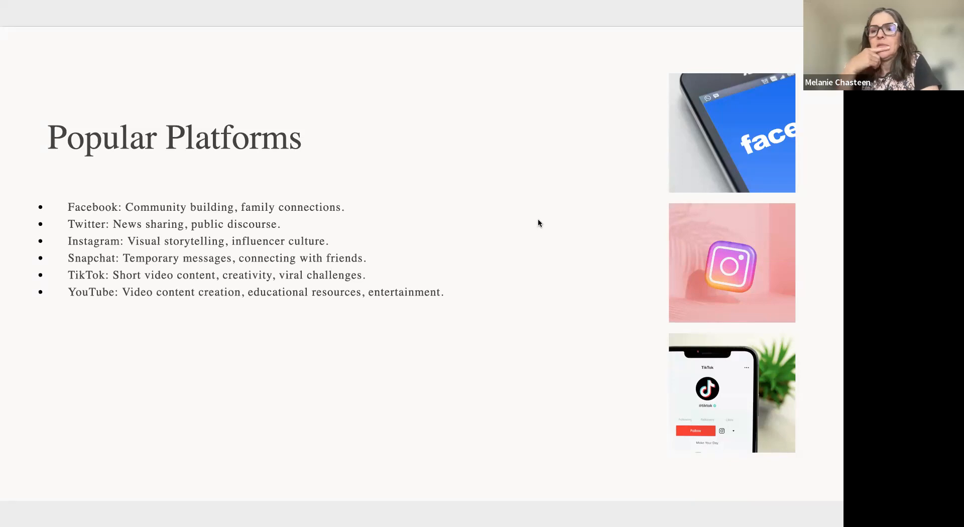
pyautogui.moveTo(458, 300)
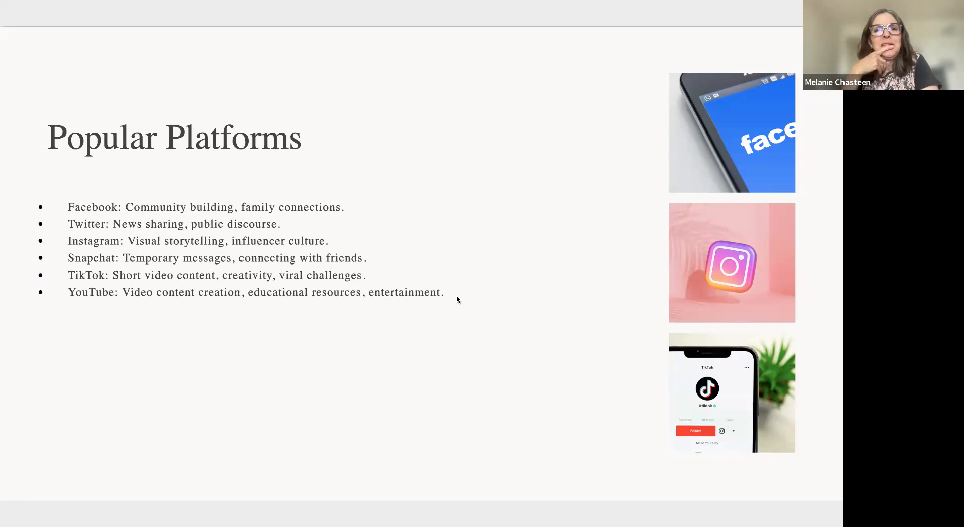
pyautogui.moveTo(494, 209)
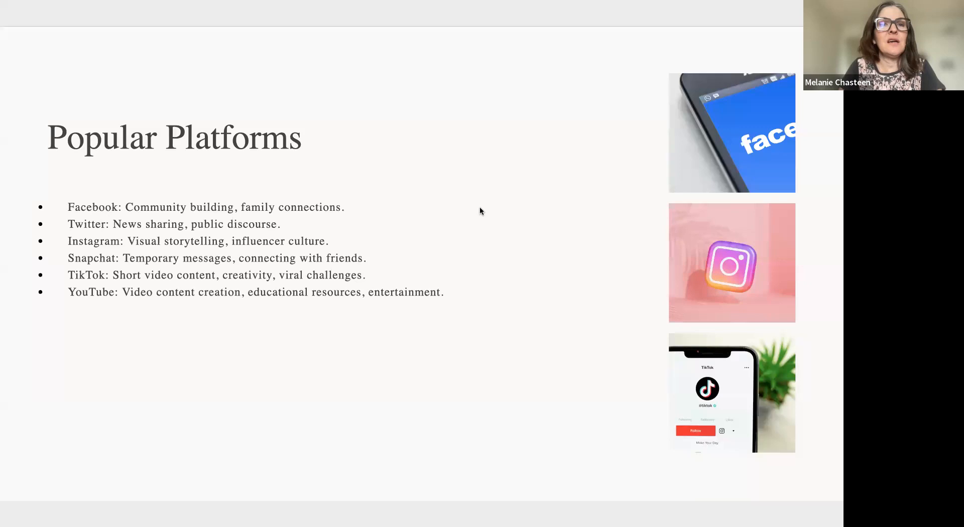
pyautogui.moveTo(449, 203)
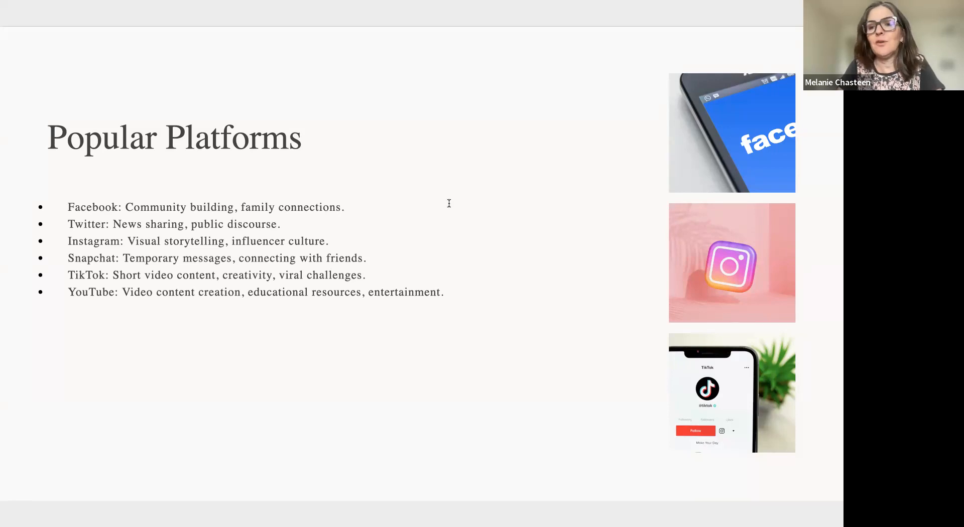
pyautogui.moveTo(449, 207)
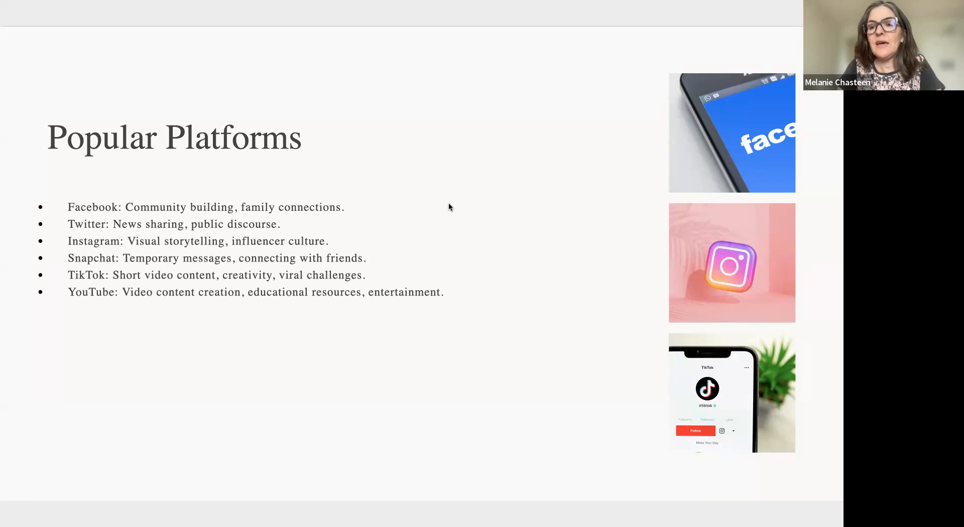
pyautogui.moveTo(569, 286)
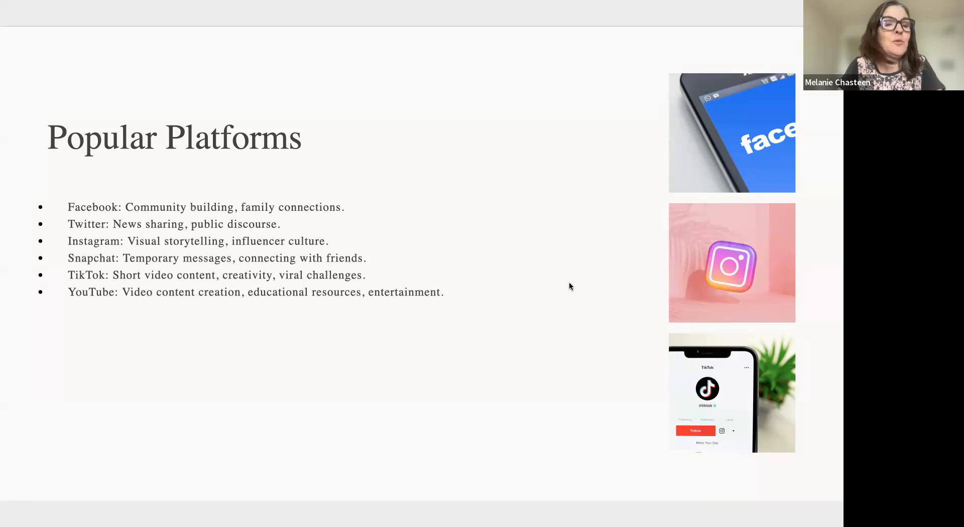